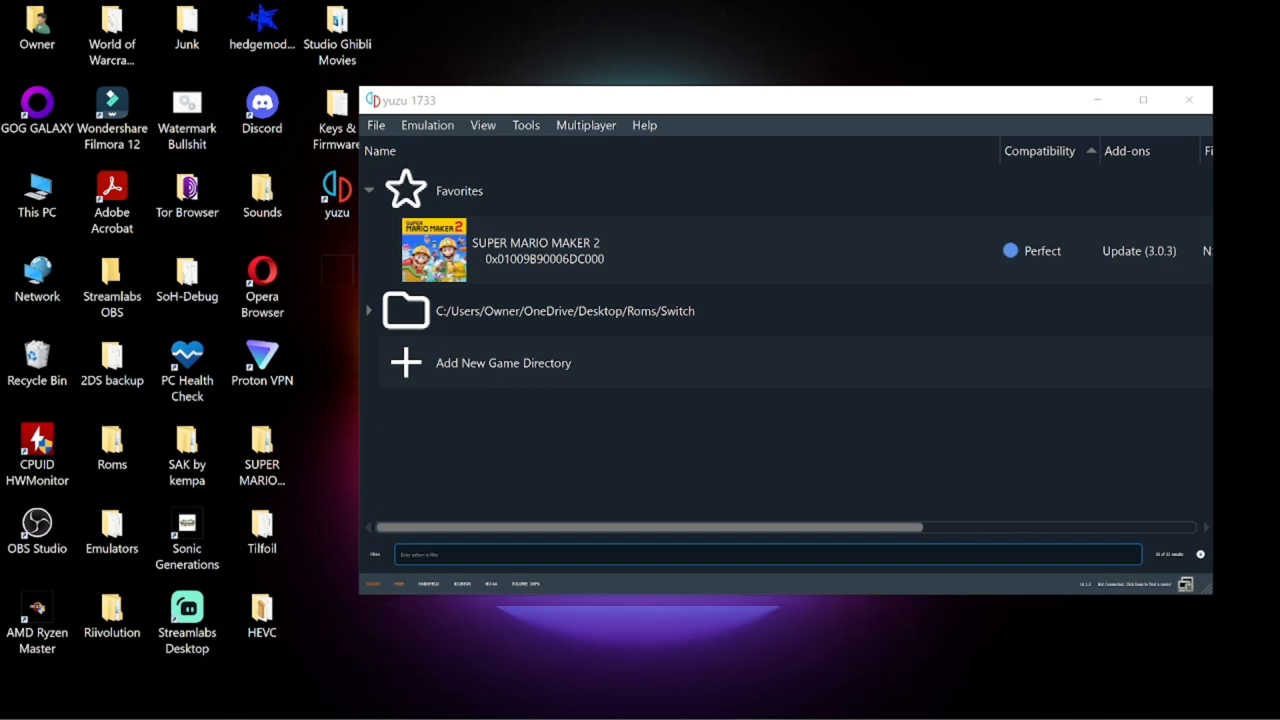
Open Super Mario Maker 2's save data location from the game list, then launch the game
{"action": "left_click", "coordinate": [536, 250]}
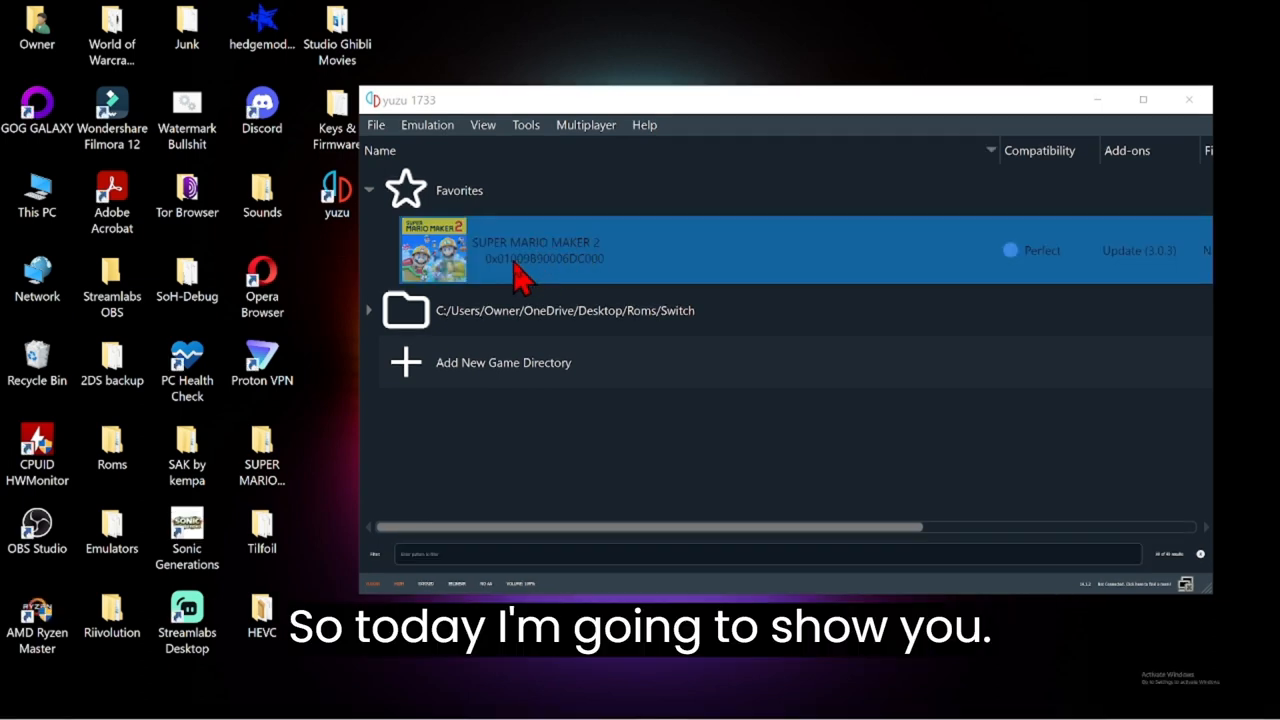
{"action": "mouse_move", "coordinate": [490, 244]}
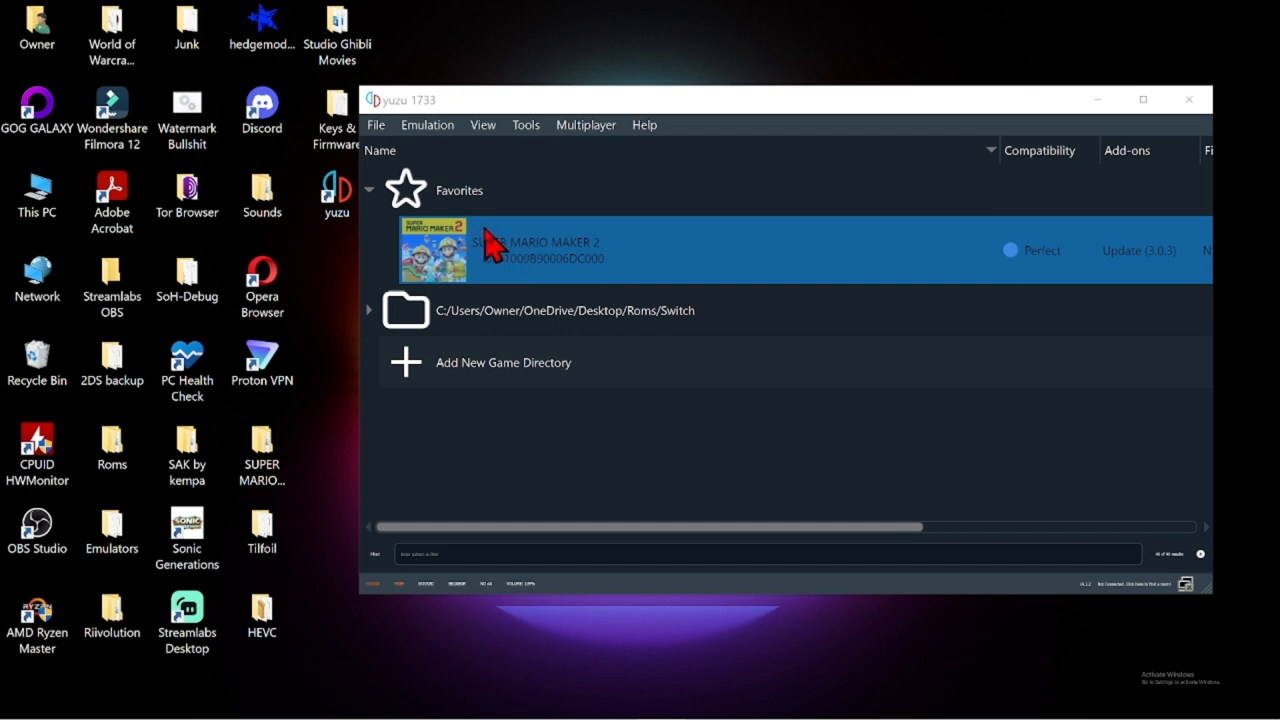
{"action": "mouse_move", "coordinate": [650, 244]}
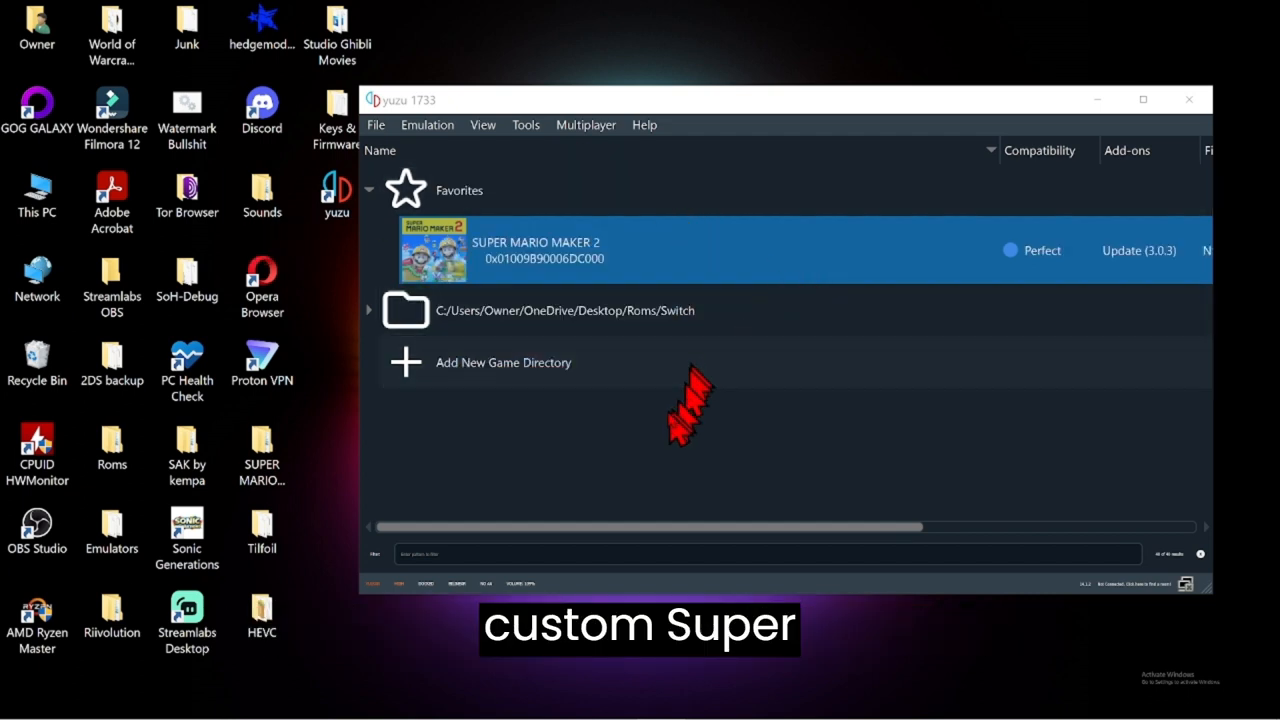
{"action": "mouse_move", "coordinate": [624, 470]}
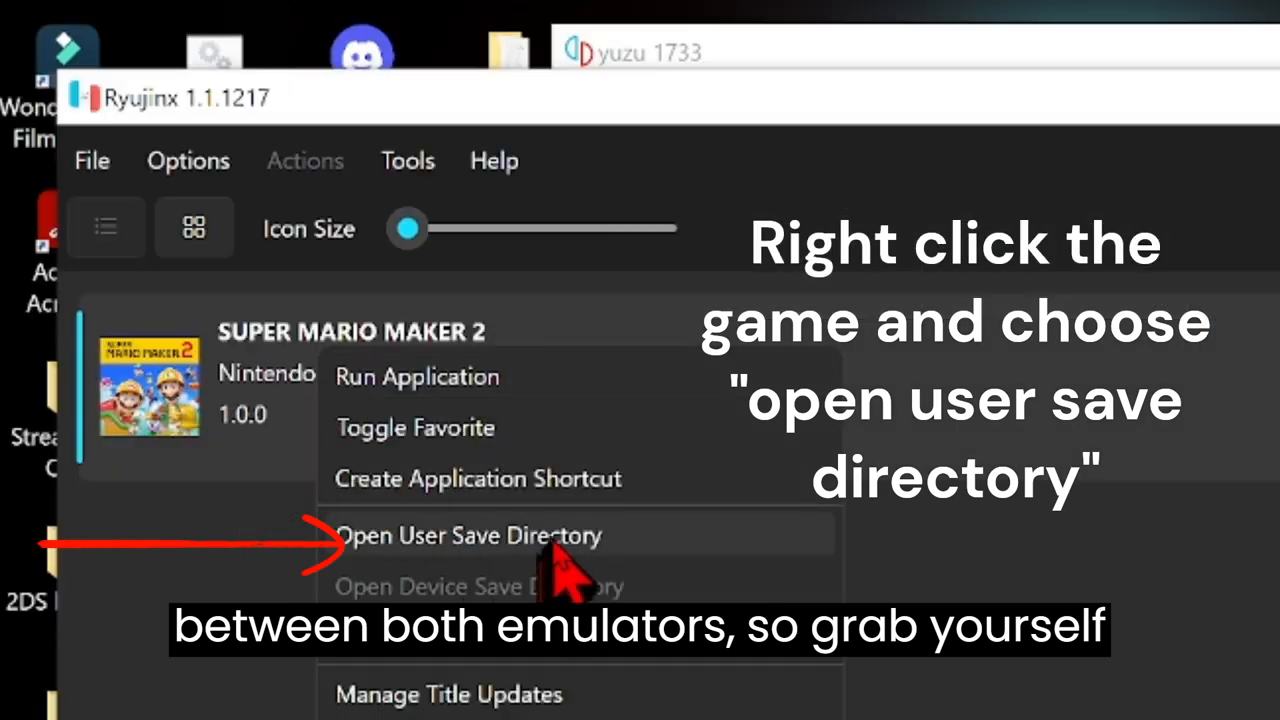
{"action": "left_click", "coordinate": [468, 536]}
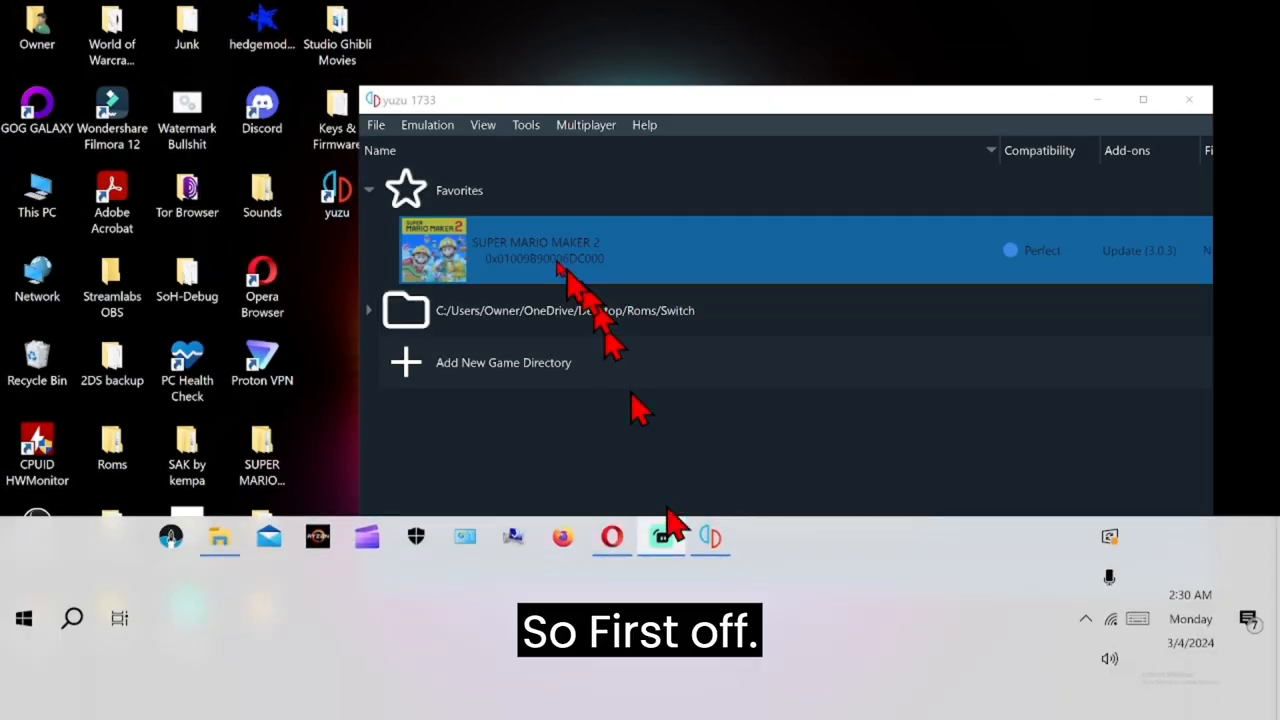
{"action": "right_click", "coordinate": [536, 250]}
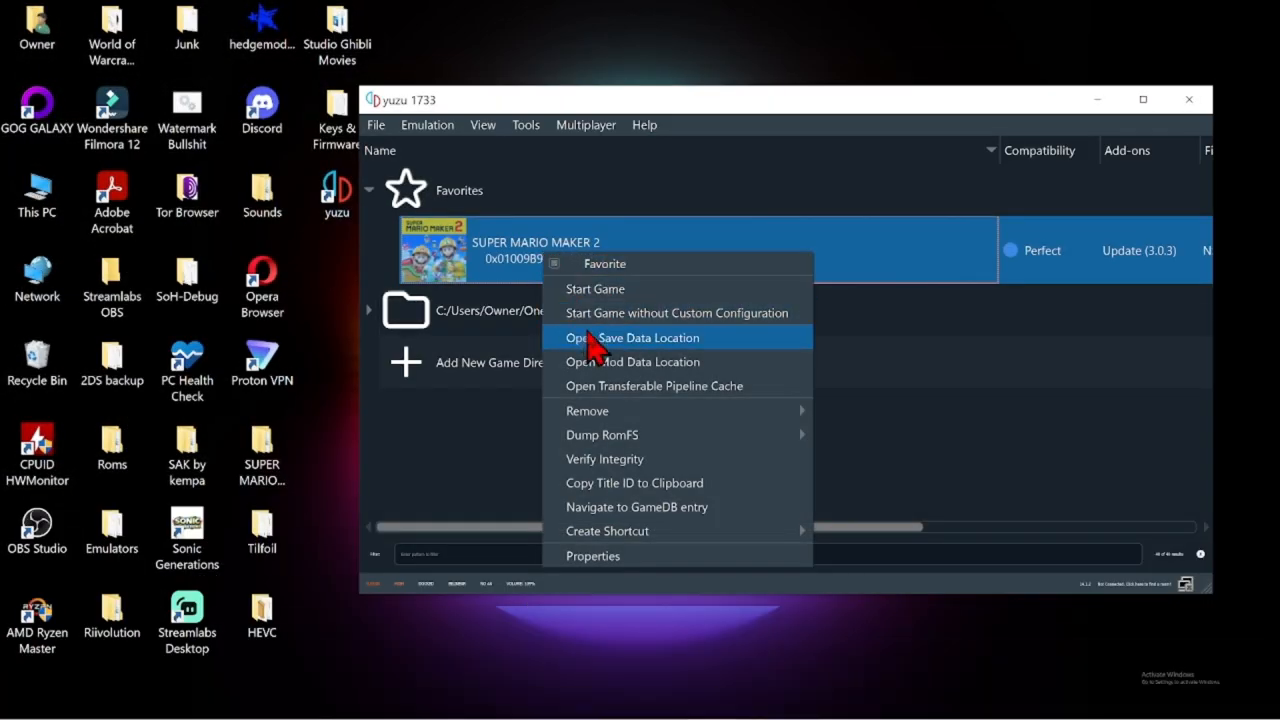
{"action": "left_click", "coordinate": [632, 336]}
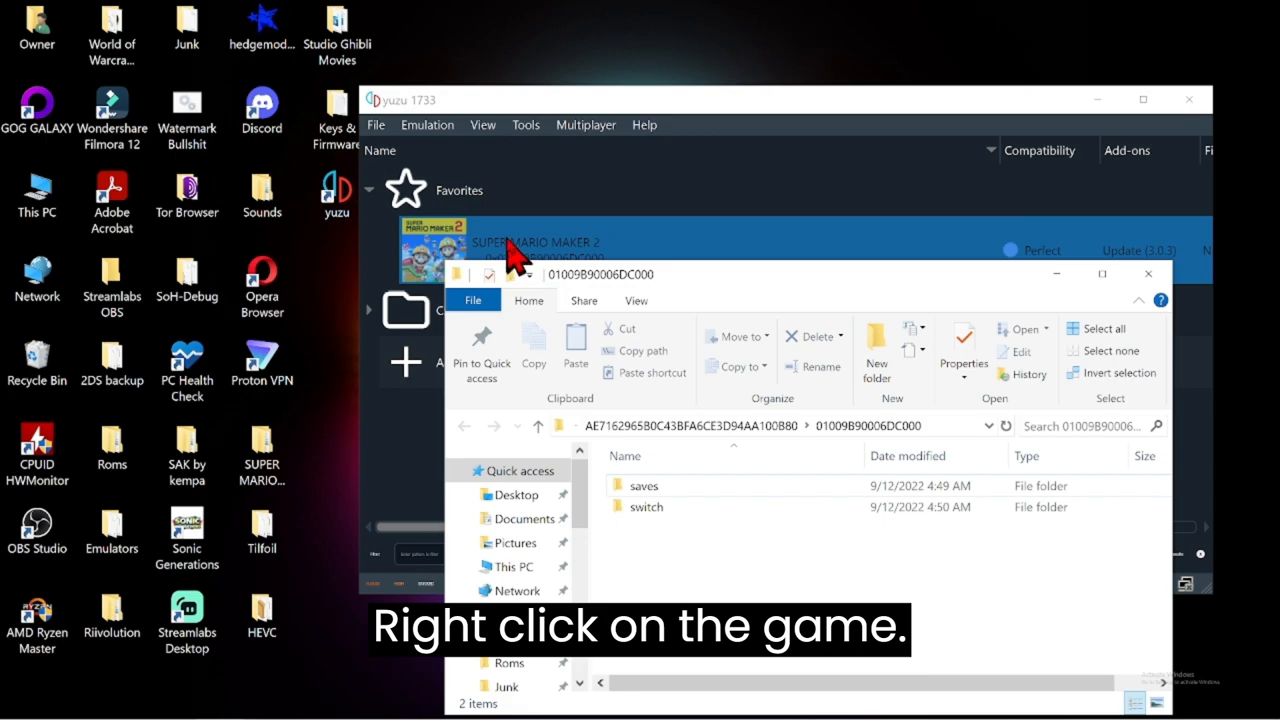
{"action": "right_click", "coordinate": [530, 248]}
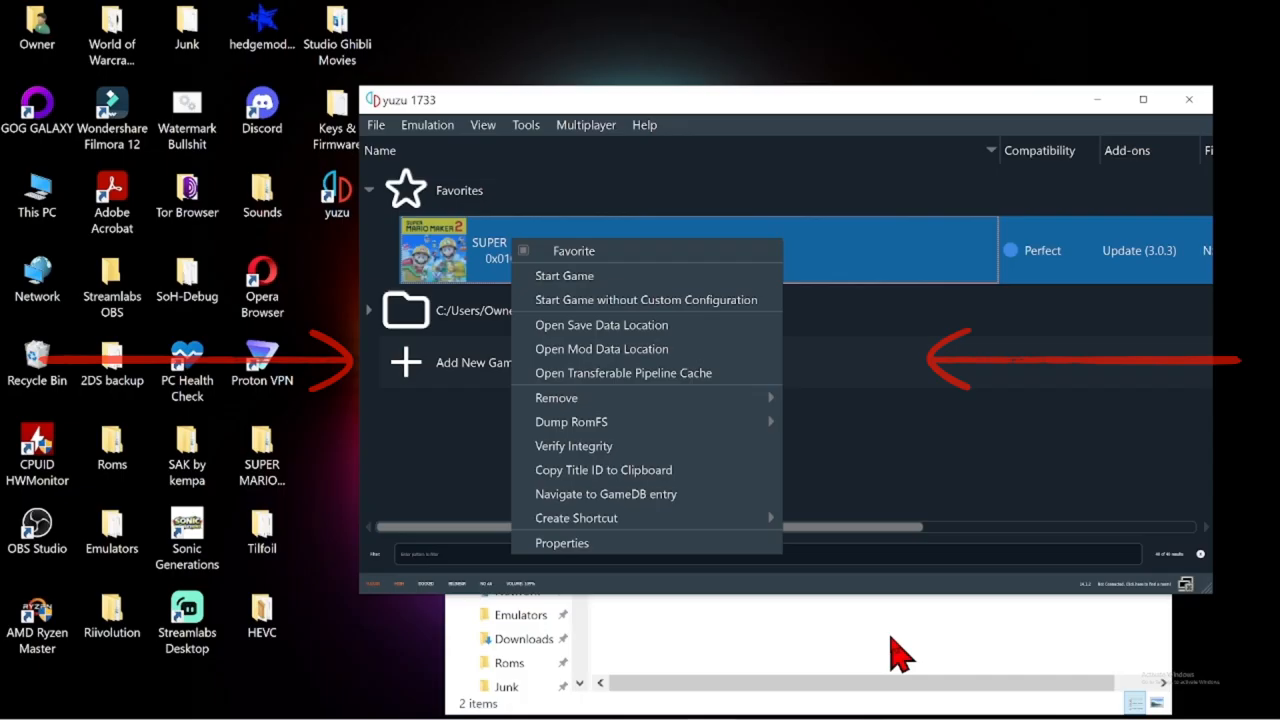
{"action": "left_click", "coordinate": [600, 324]}
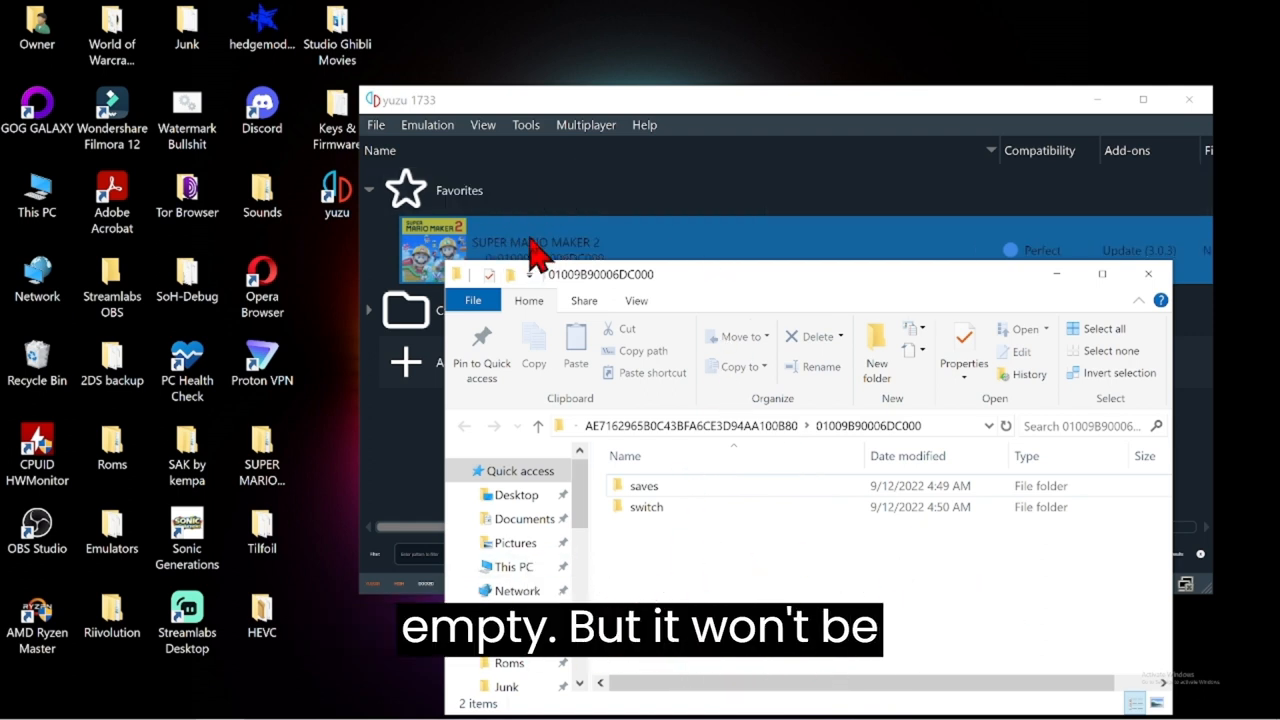
{"action": "double_click", "coordinate": [536, 242]}
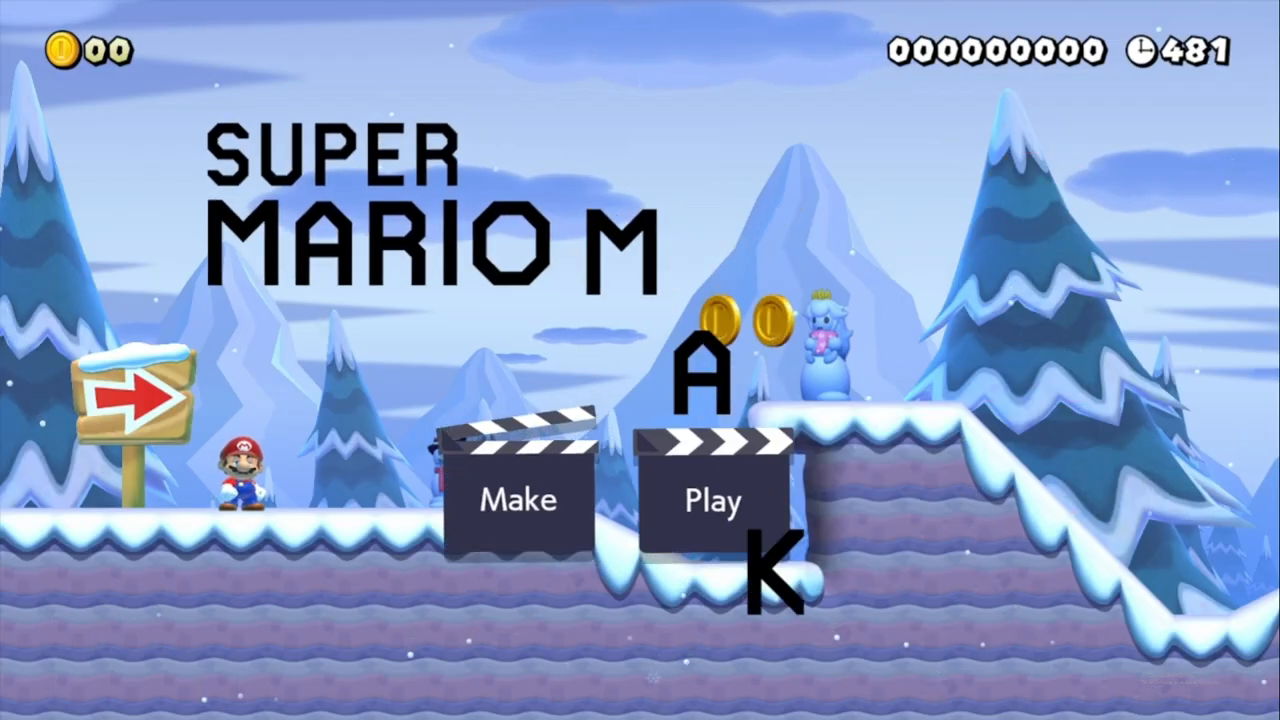
Enter Make mode and save the current course to a slot through the Save/Load panel
{"action": "left_click", "coordinate": [516, 500]}
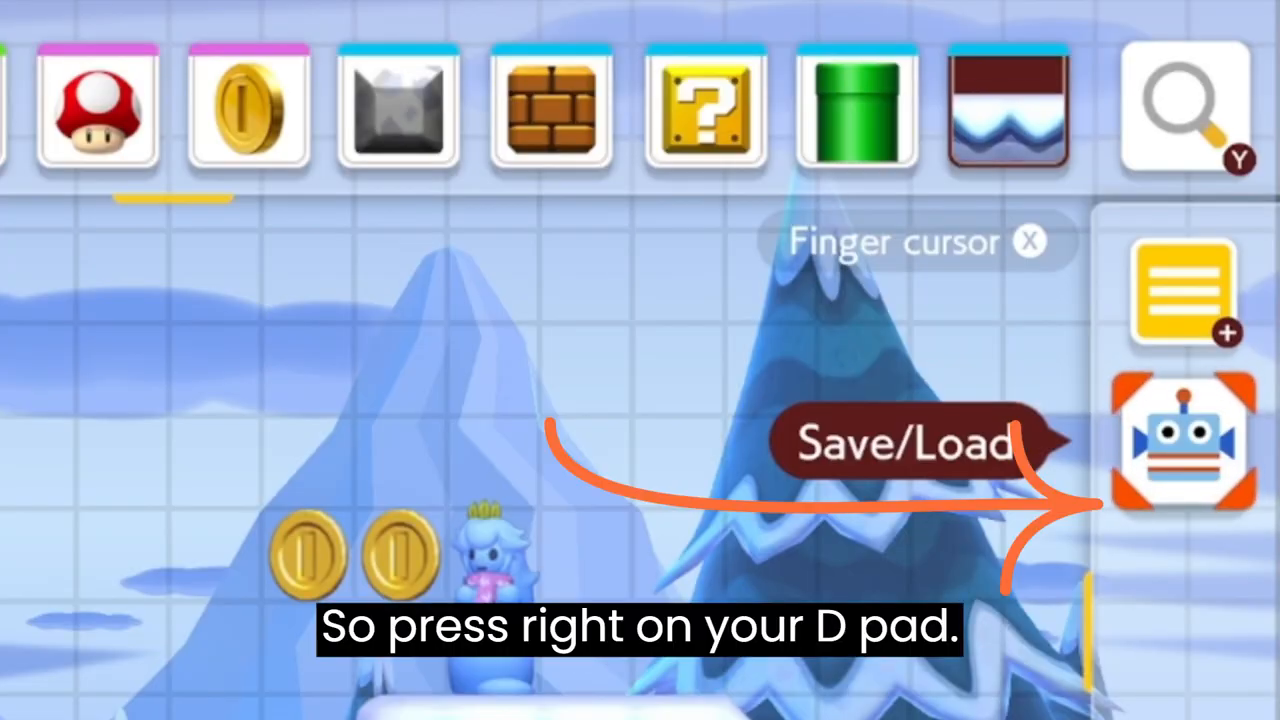
{"action": "left_click", "coordinate": [1184, 440]}
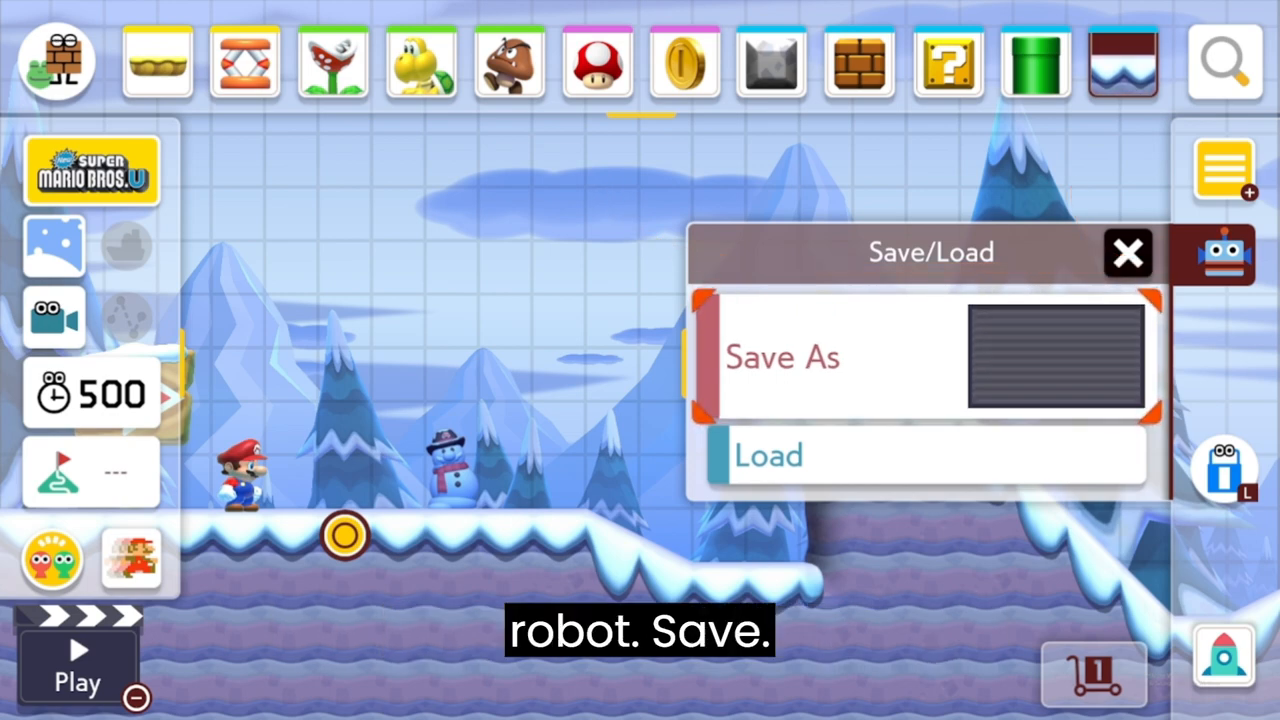
{"action": "left_click", "coordinate": [784, 356]}
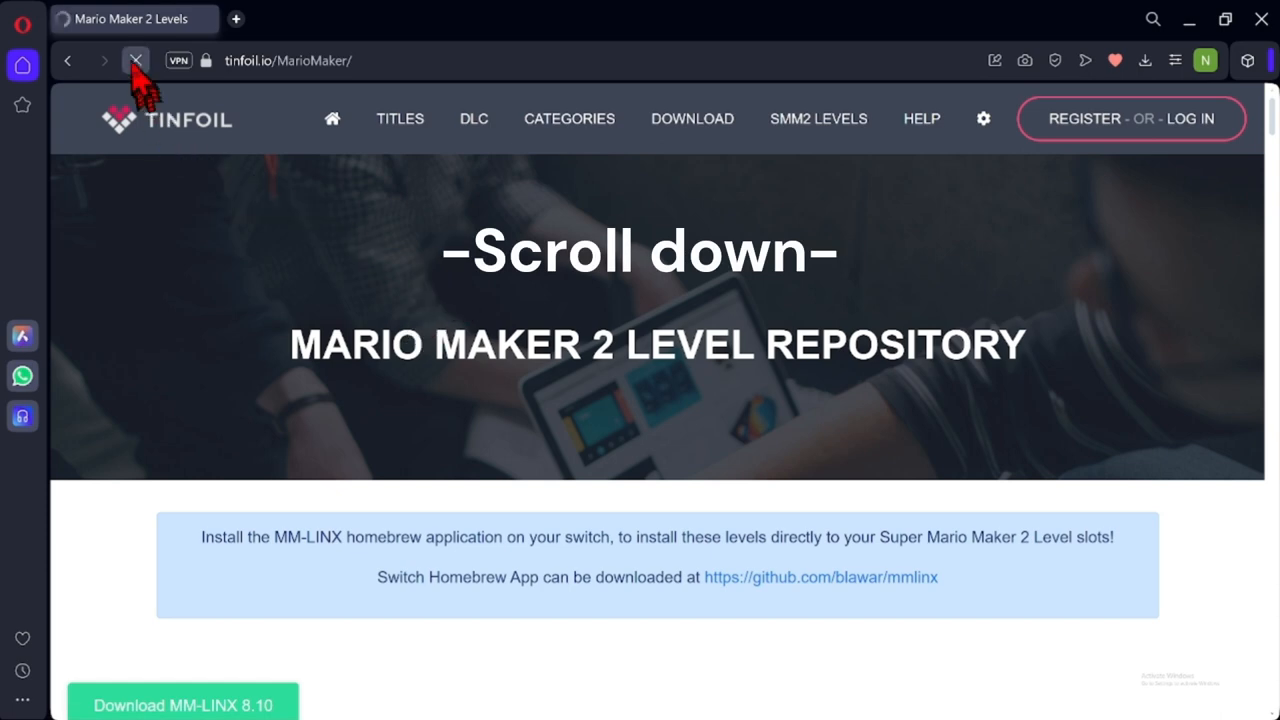
Find Don't lose to Thwomp! in the Tinfoil repository list and download its zip
{"action": "left_click", "coordinate": [136, 60]}
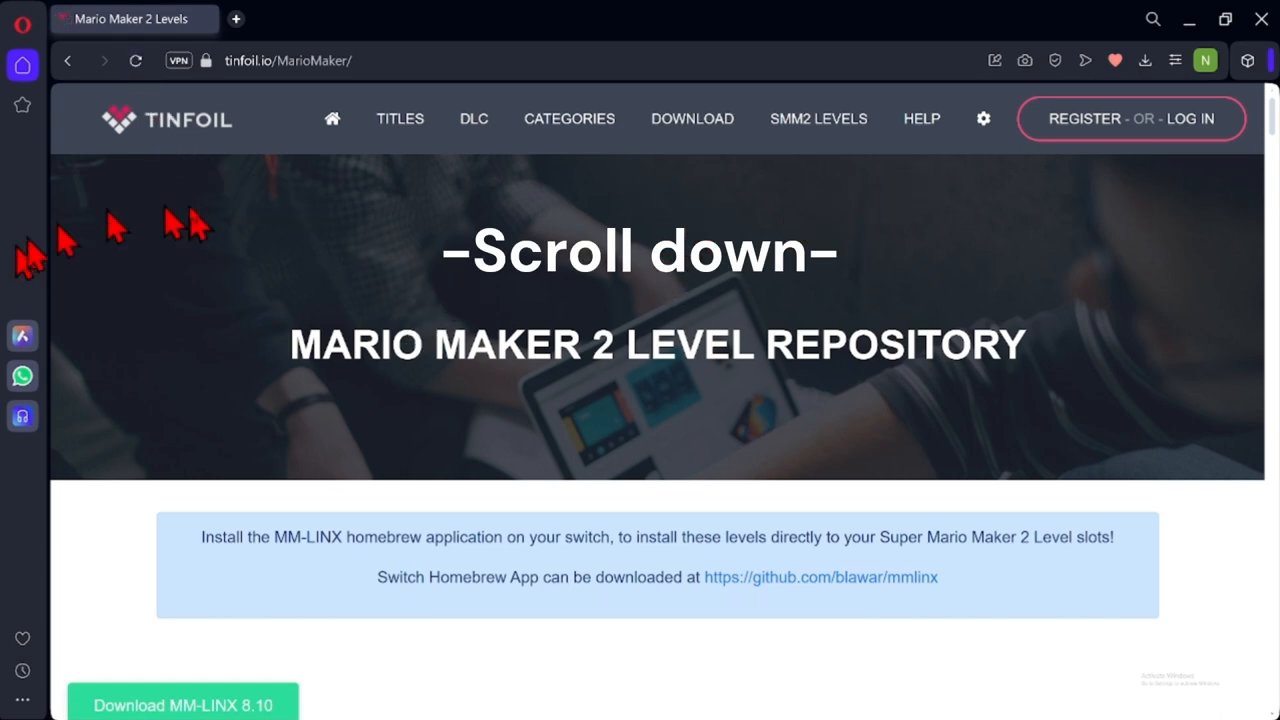
{"action": "scroll", "scroll_direction": "down", "scroll_amount": 3}
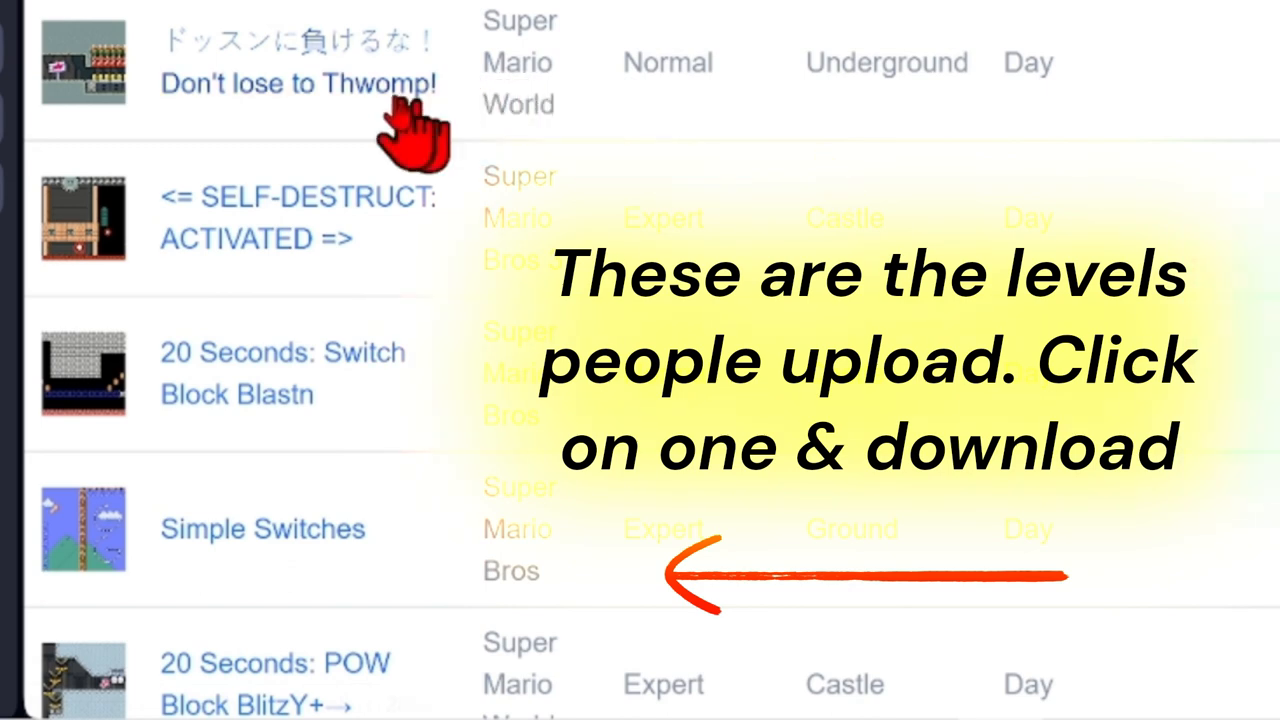
{"action": "left_click", "coordinate": [296, 84]}
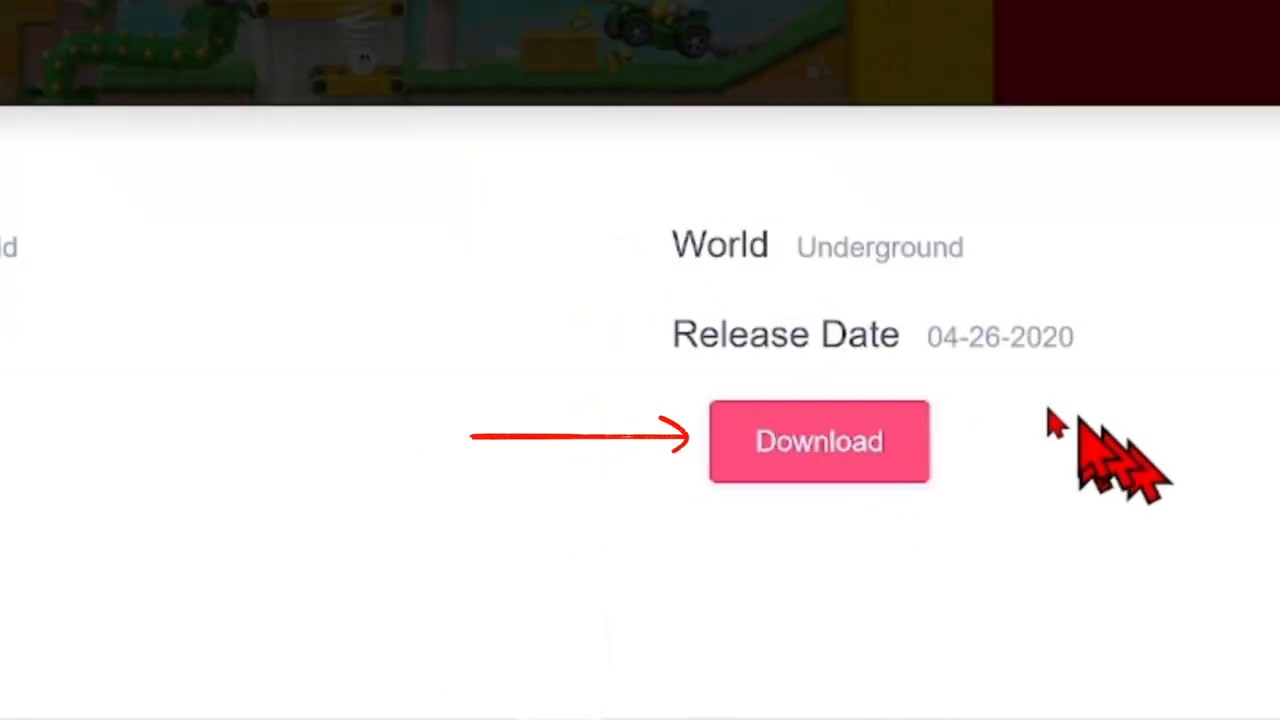
{"action": "left_click", "coordinate": [1144, 60]}
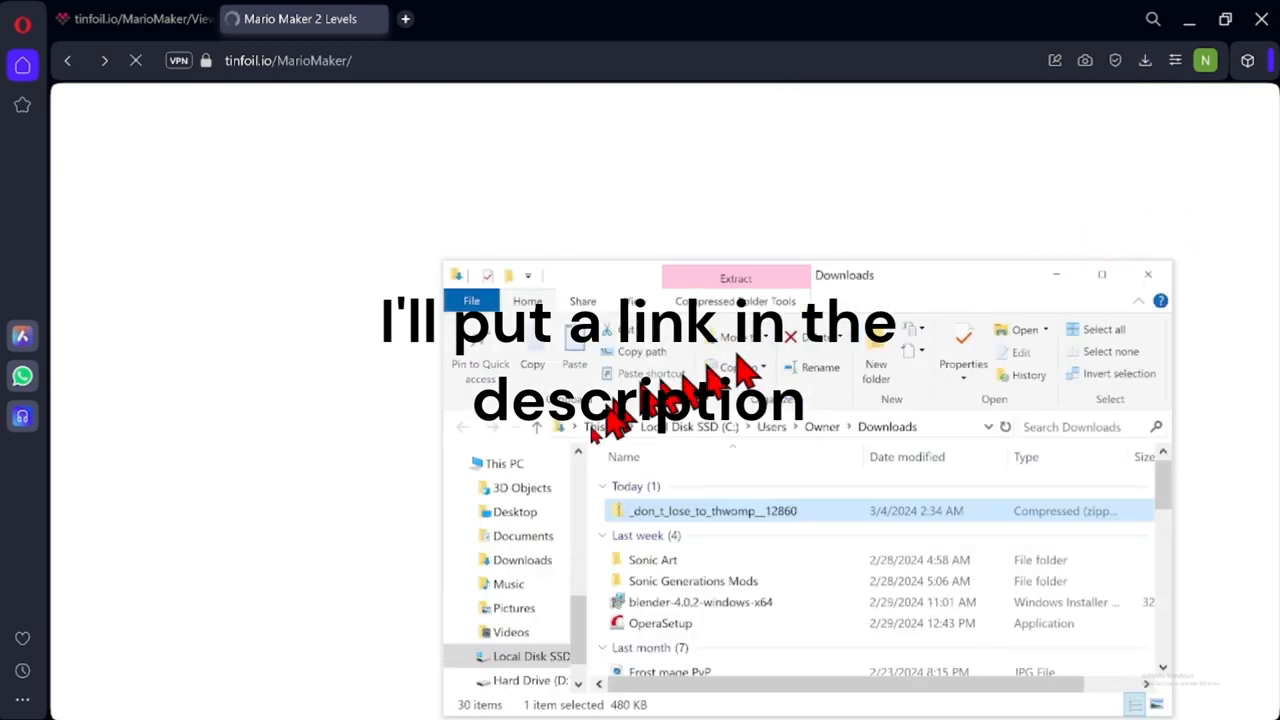
Extract the Thwomp zip and copy its two course files into the game's save folder
{"action": "right_click", "coordinate": [712, 510]}
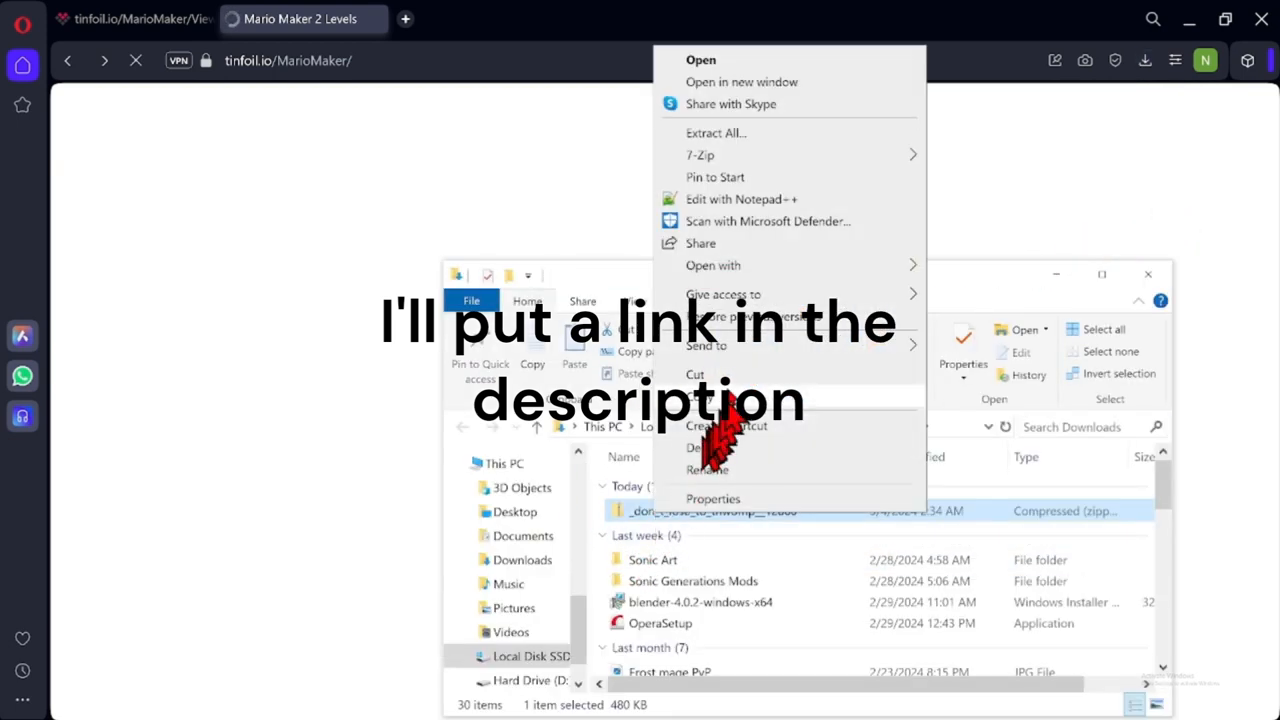
{"action": "mouse_move", "coordinate": [700, 156]}
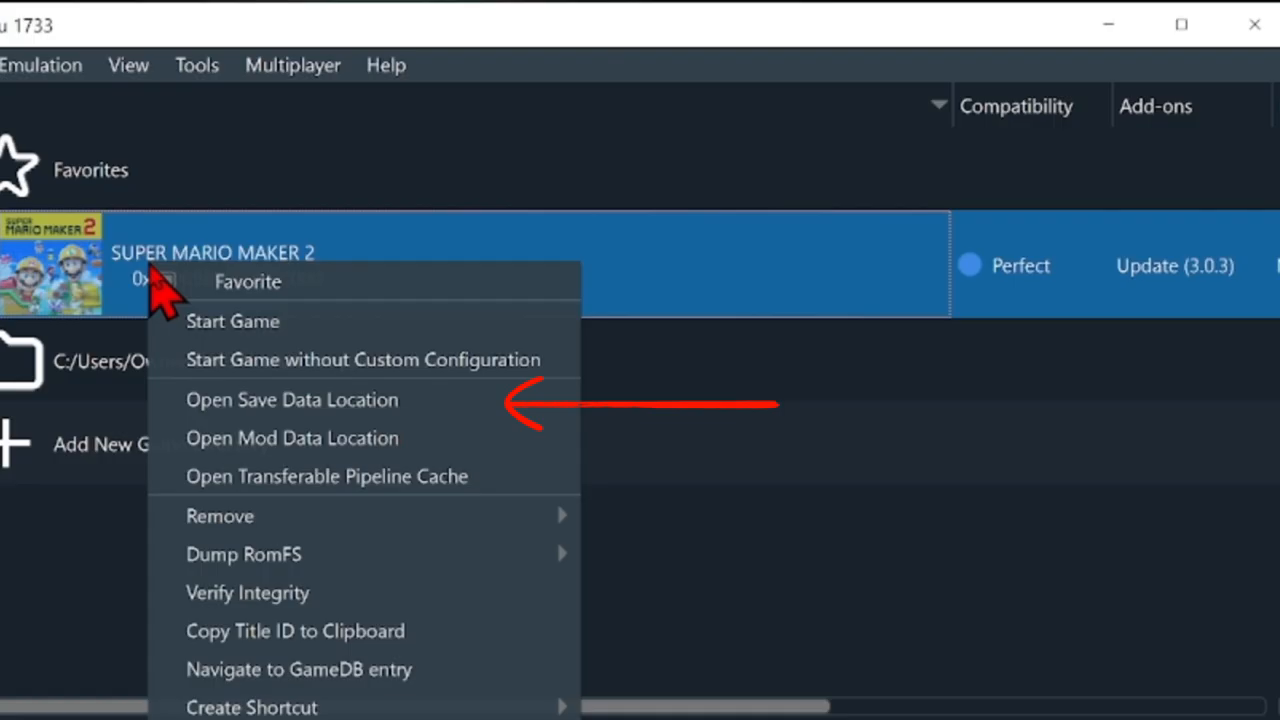
{"action": "mouse_move", "coordinate": [290, 410]}
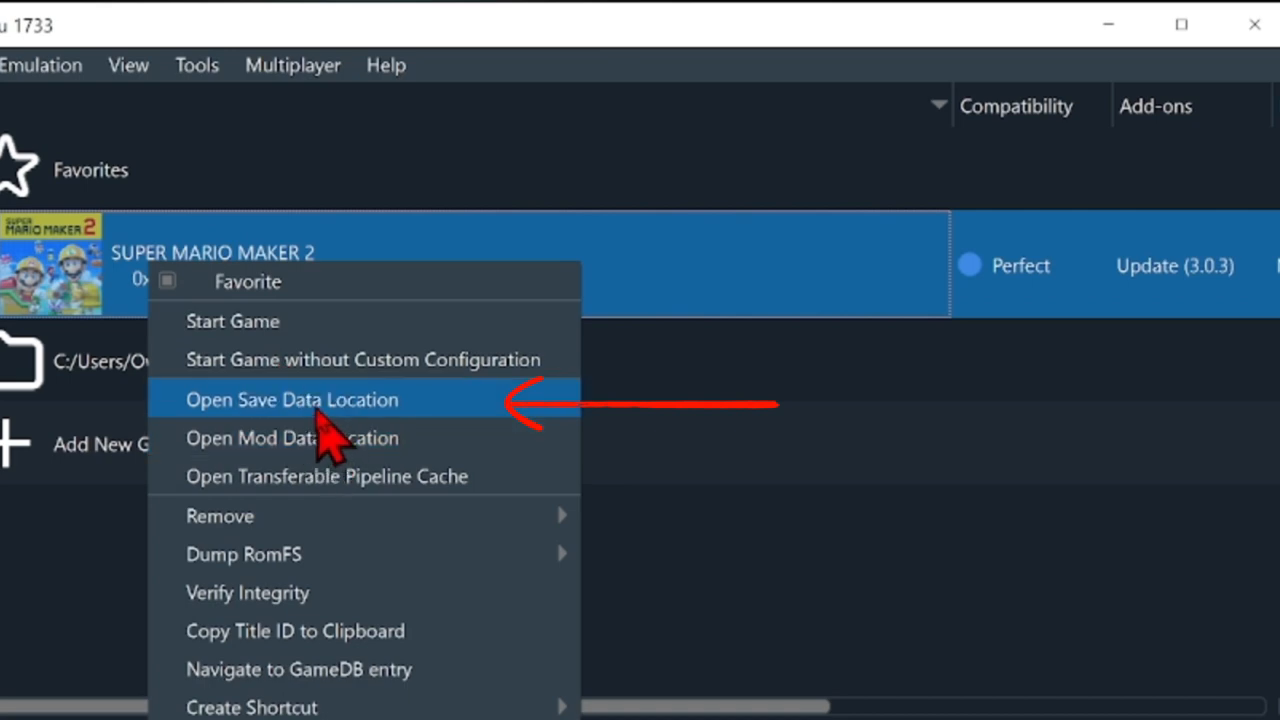
{"action": "left_click", "coordinate": [292, 400]}
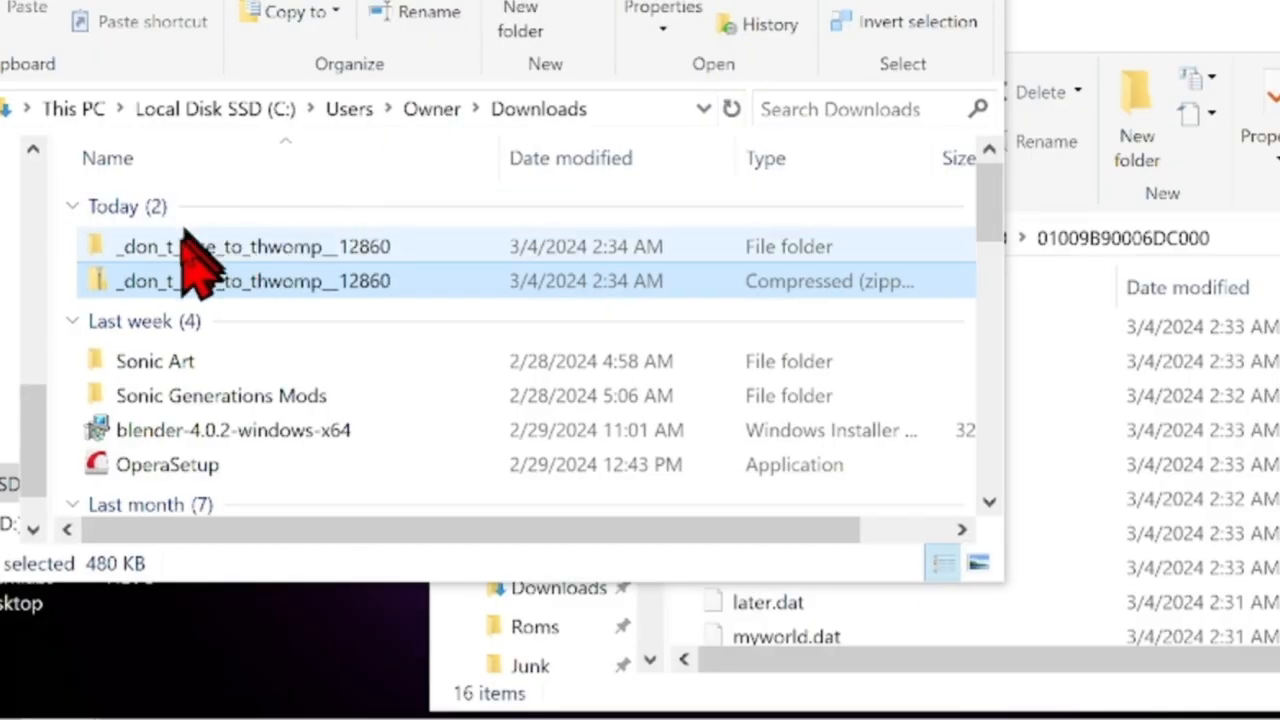
{"action": "double_click", "coordinate": [250, 246]}
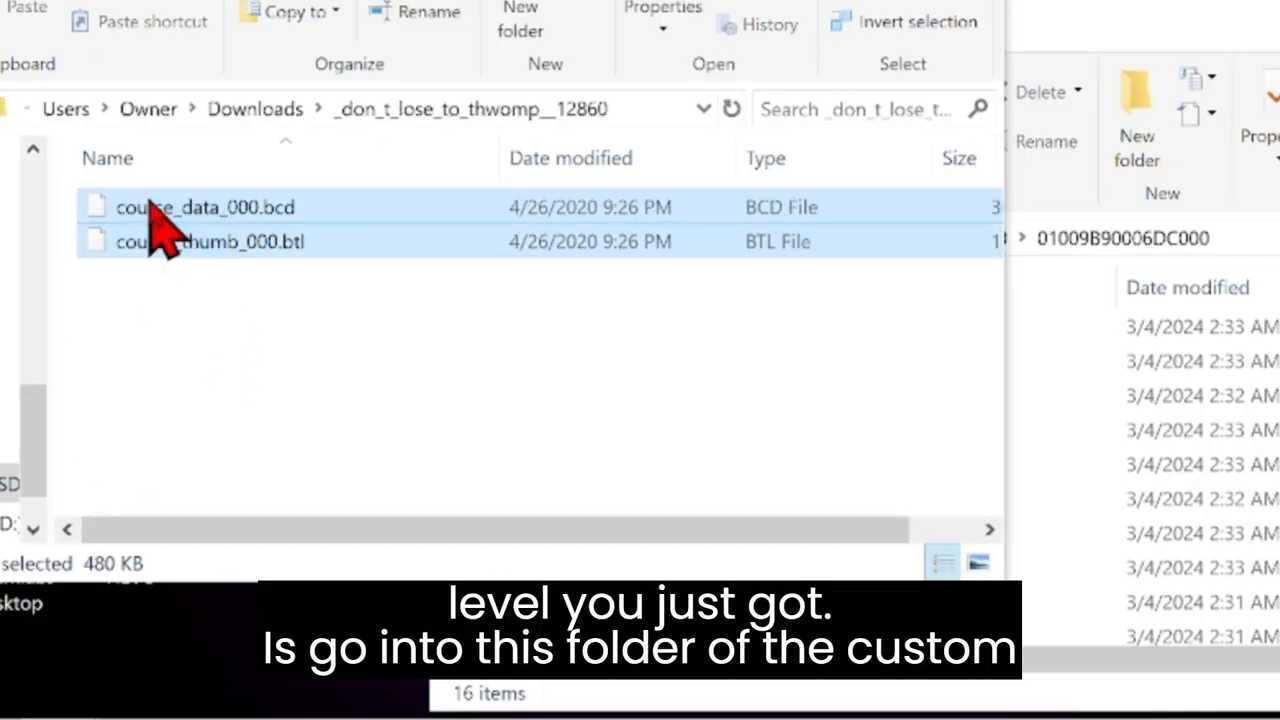
{"action": "right_click", "coordinate": [204, 206]}
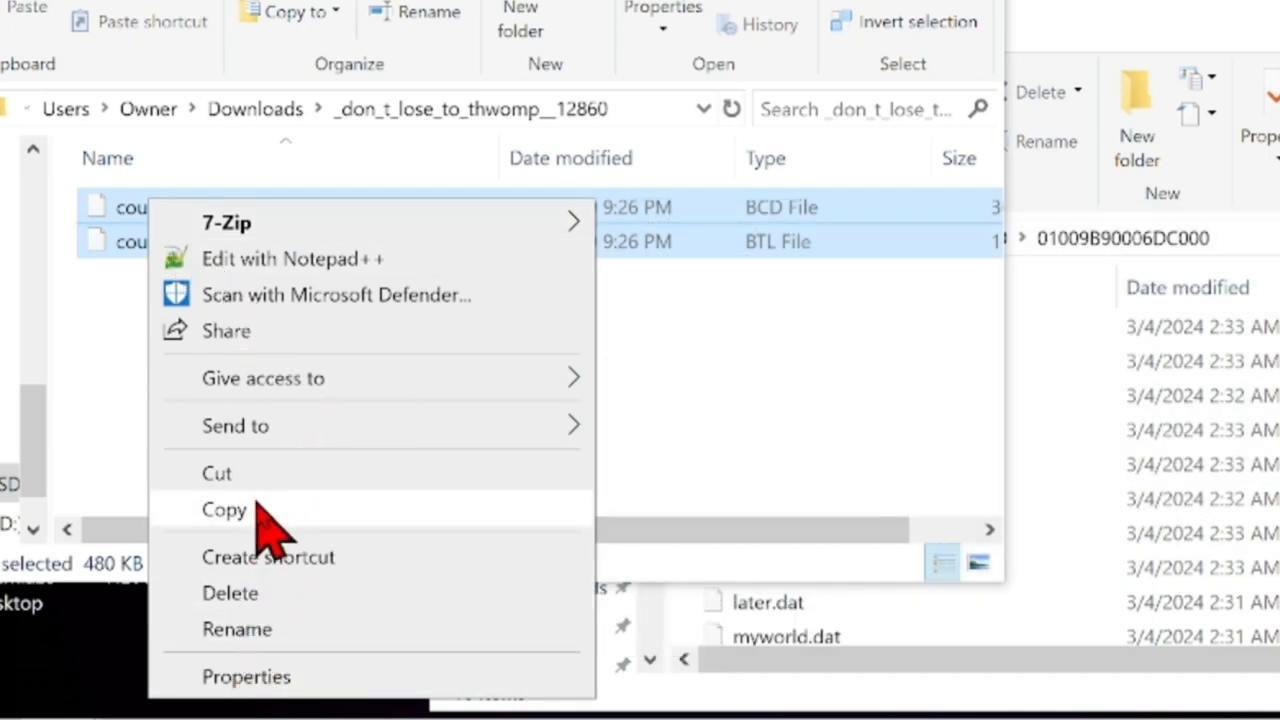
{"action": "left_click", "coordinate": [224, 510]}
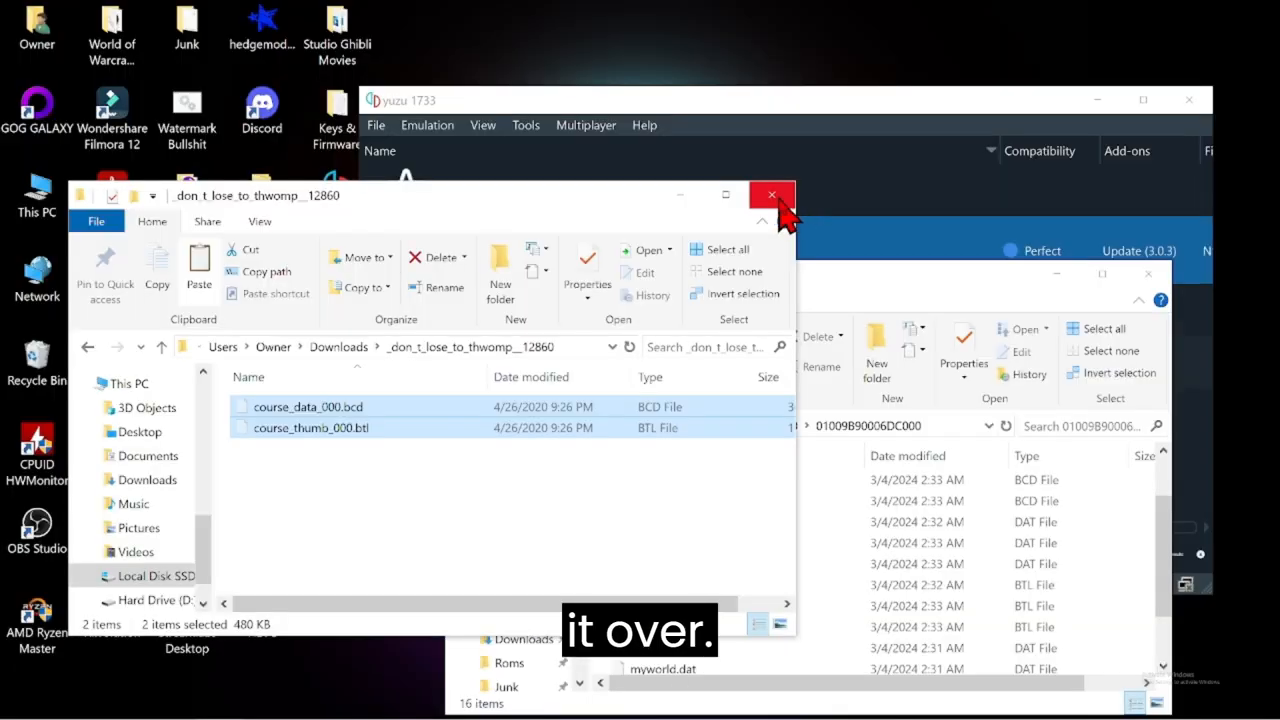
{"action": "left_click", "coordinate": [772, 194]}
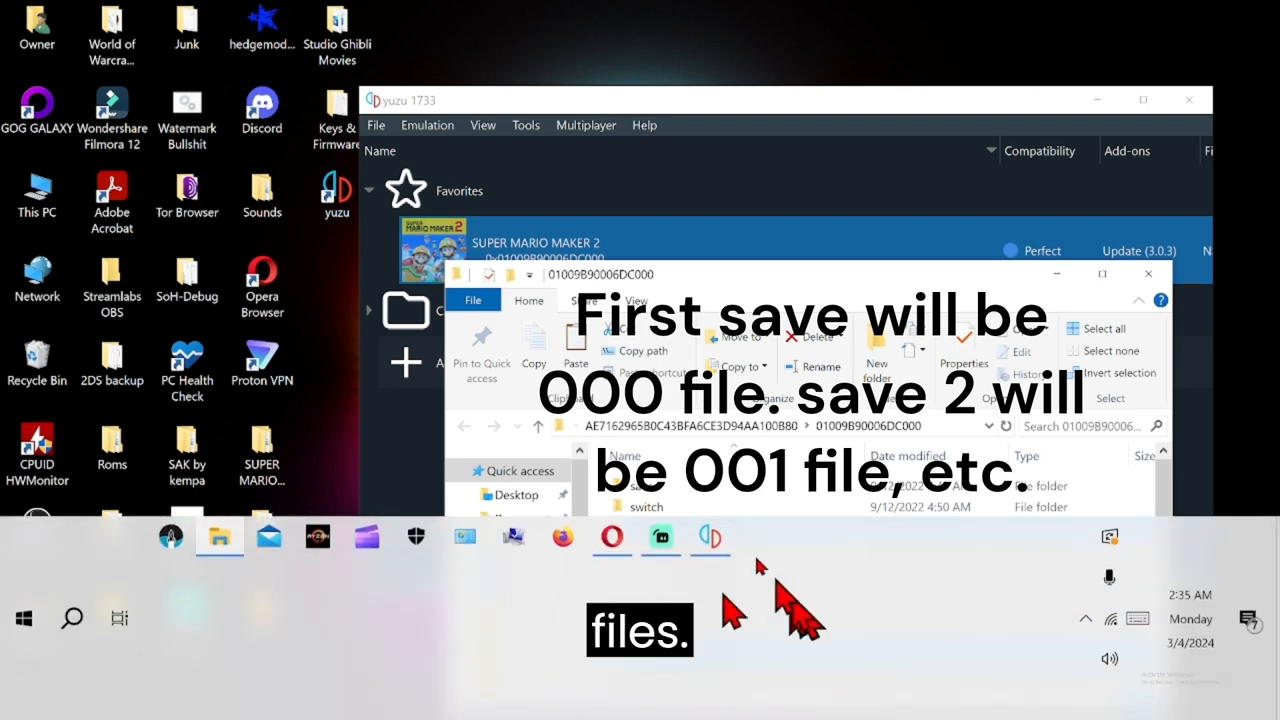
{"action": "mouse_move", "coordinate": [664, 200]}
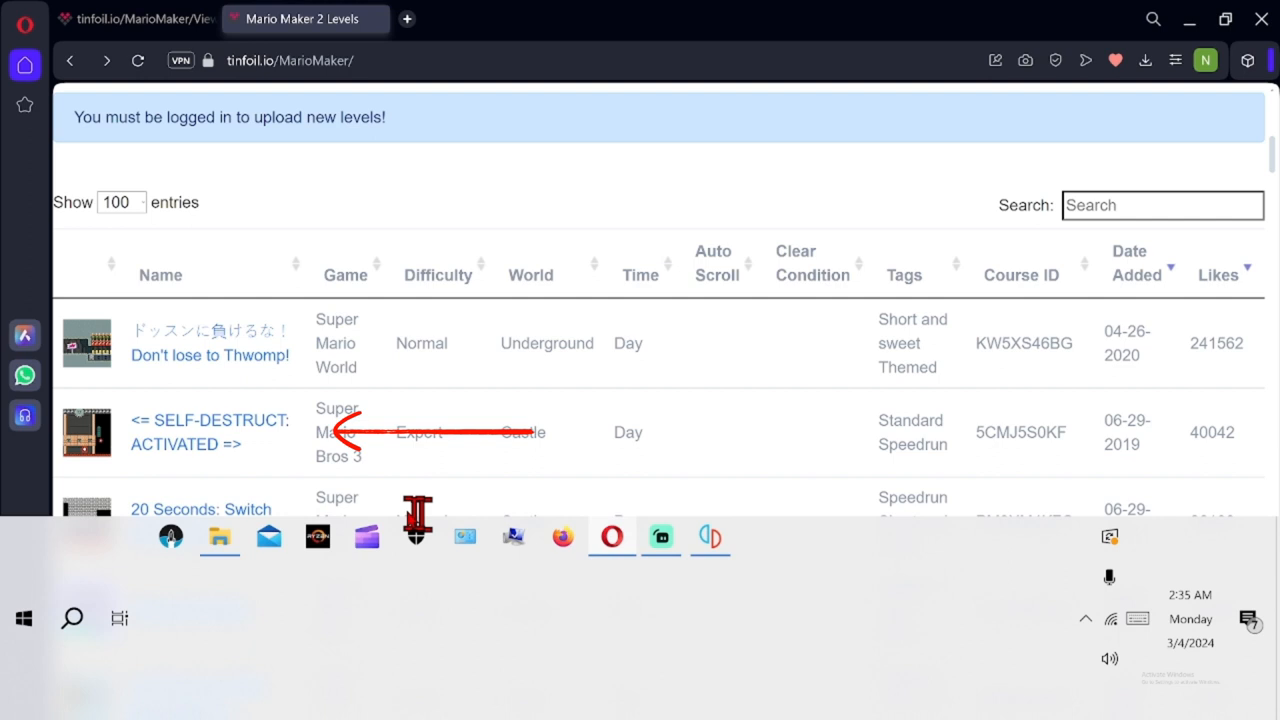
Download the <= SELF-DESTRUCT: ACTIVATED => level's zip from its Tinfoil page
{"action": "left_click", "coordinate": [210, 432]}
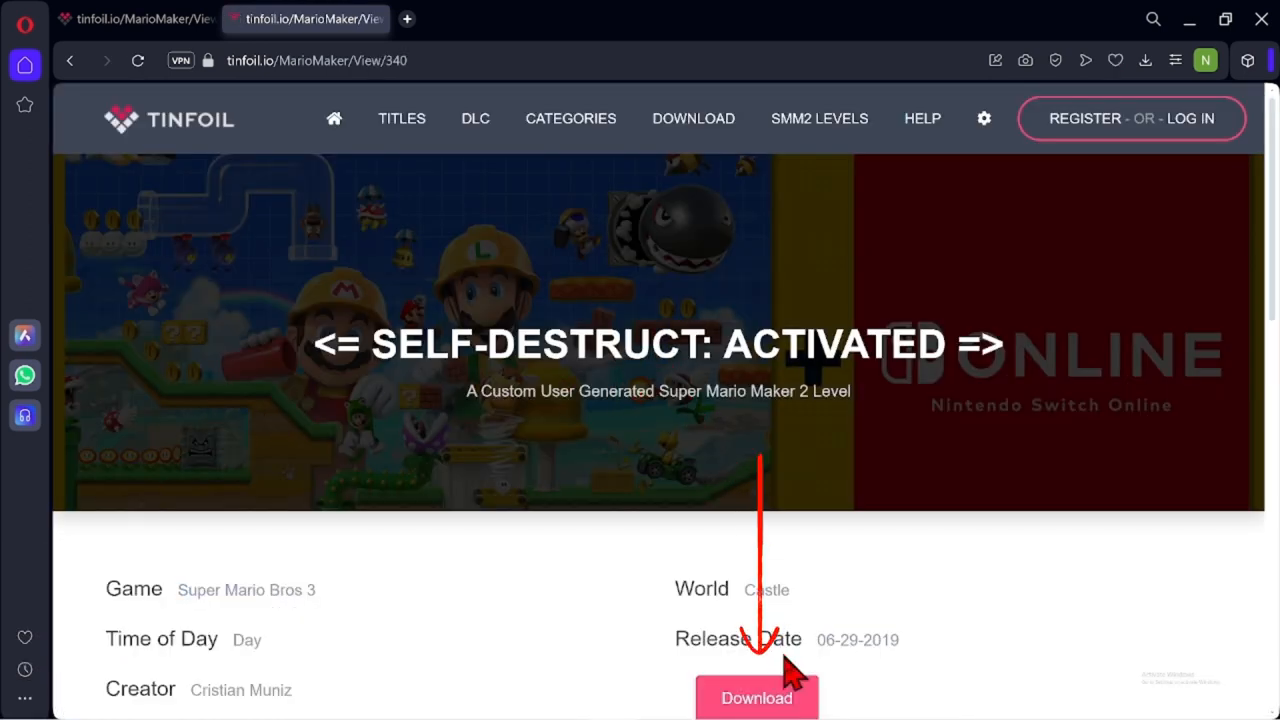
{"action": "left_click", "coordinate": [756, 698]}
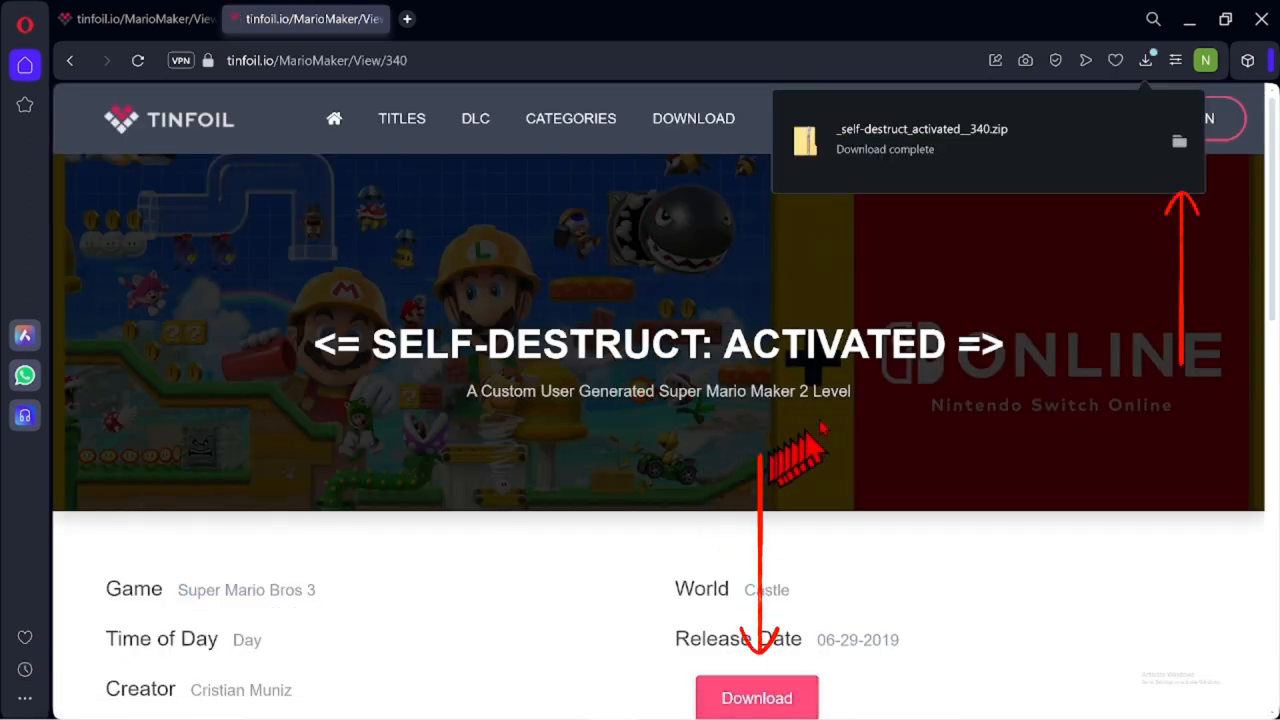
{"action": "mouse_move", "coordinate": [1180, 142]}
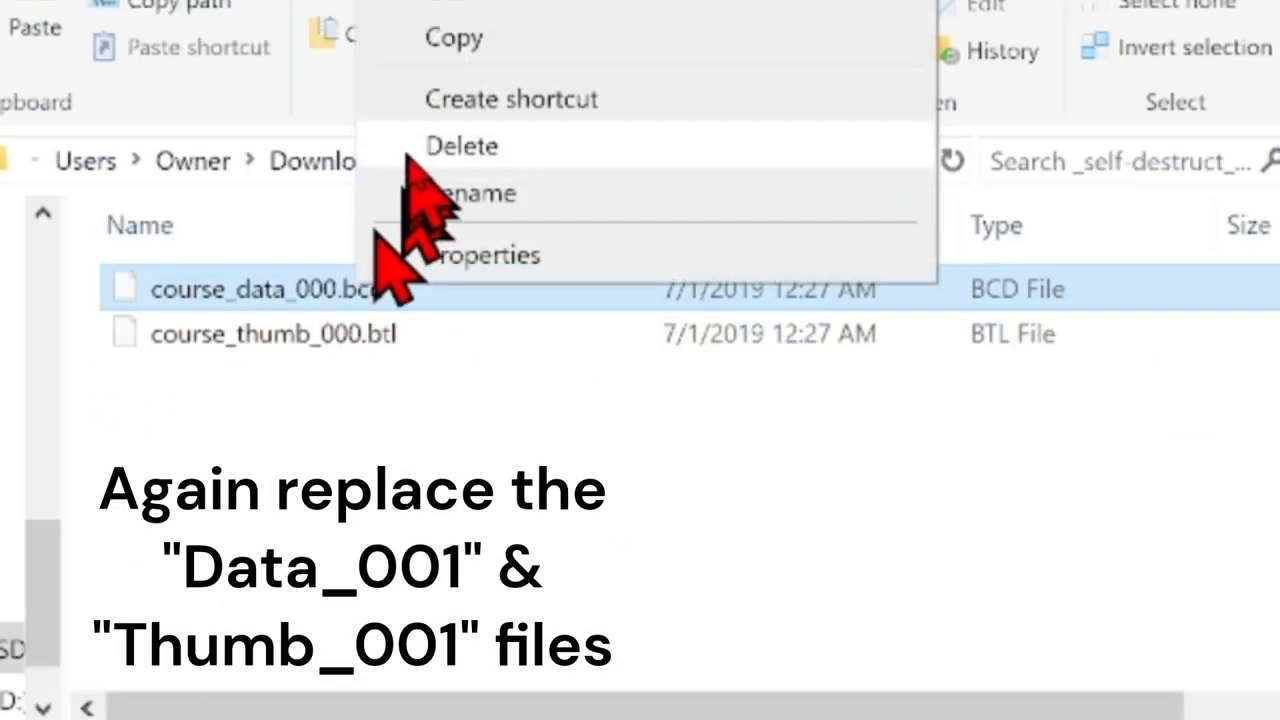
Rename the SELF-DESTRUCT course files from 000 to 001 and copy them to the save folder
{"action": "left_click", "coordinate": [472, 192]}
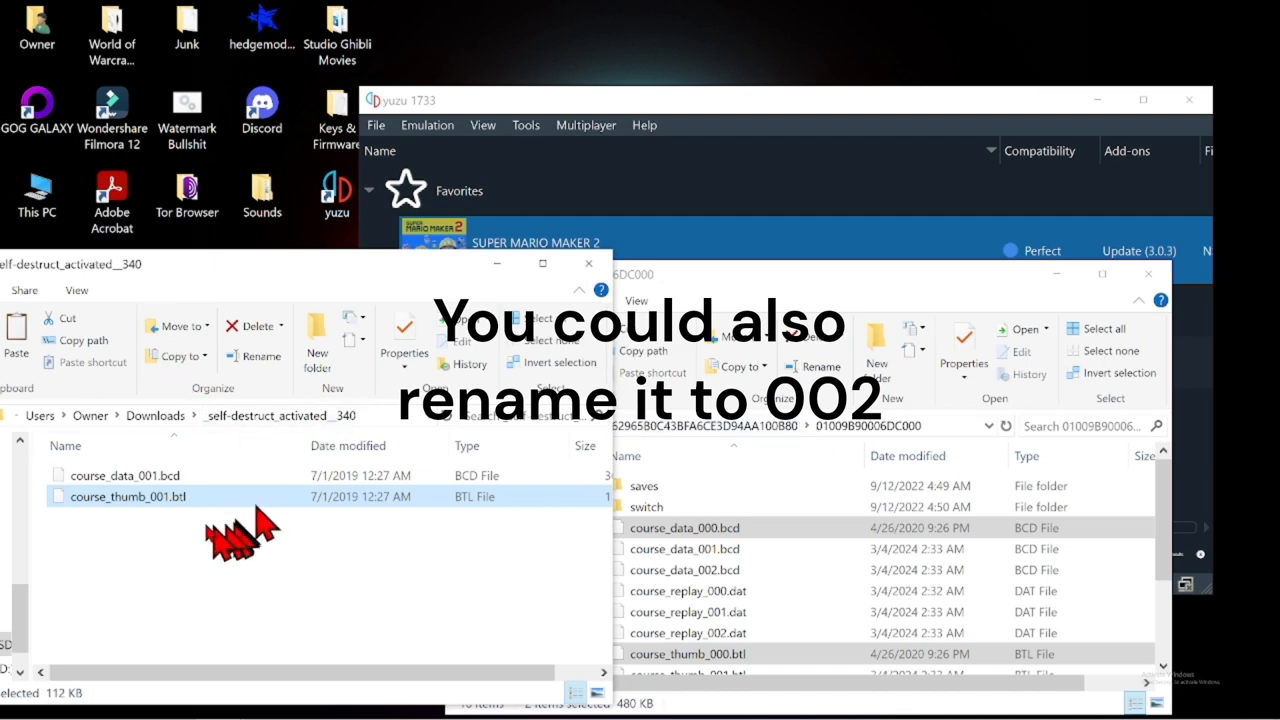
{"action": "right_click", "coordinate": [128, 496]}
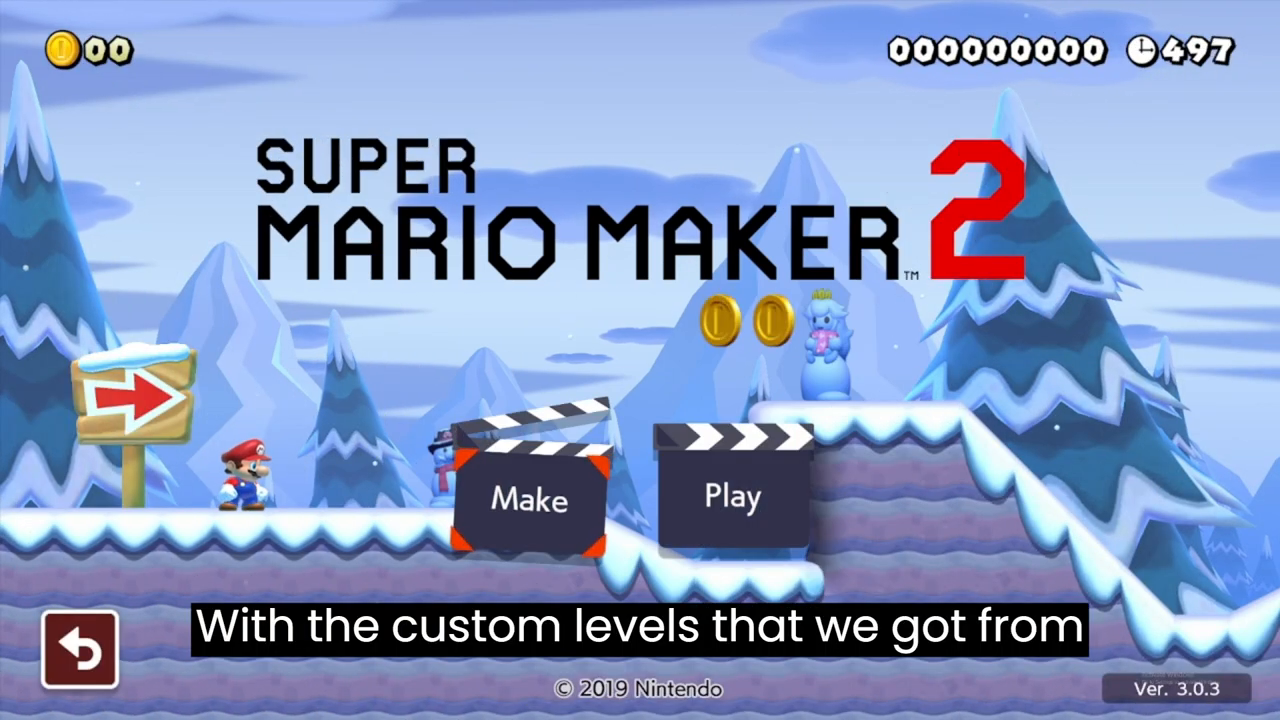
Browse My Courses past the 123 and SELF-DESTRUCT slots and open the Thwomp course details
{"action": "left_click", "coordinate": [732, 496]}
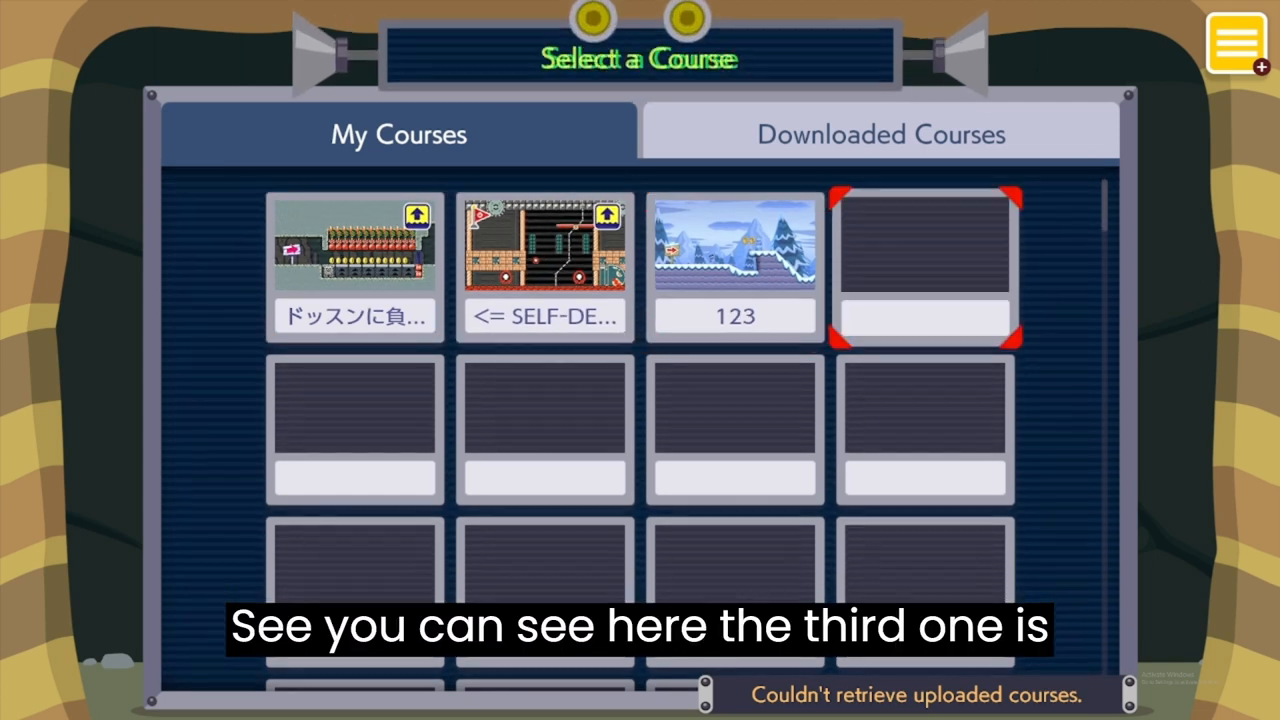
{"action": "left_click", "coordinate": [734, 244]}
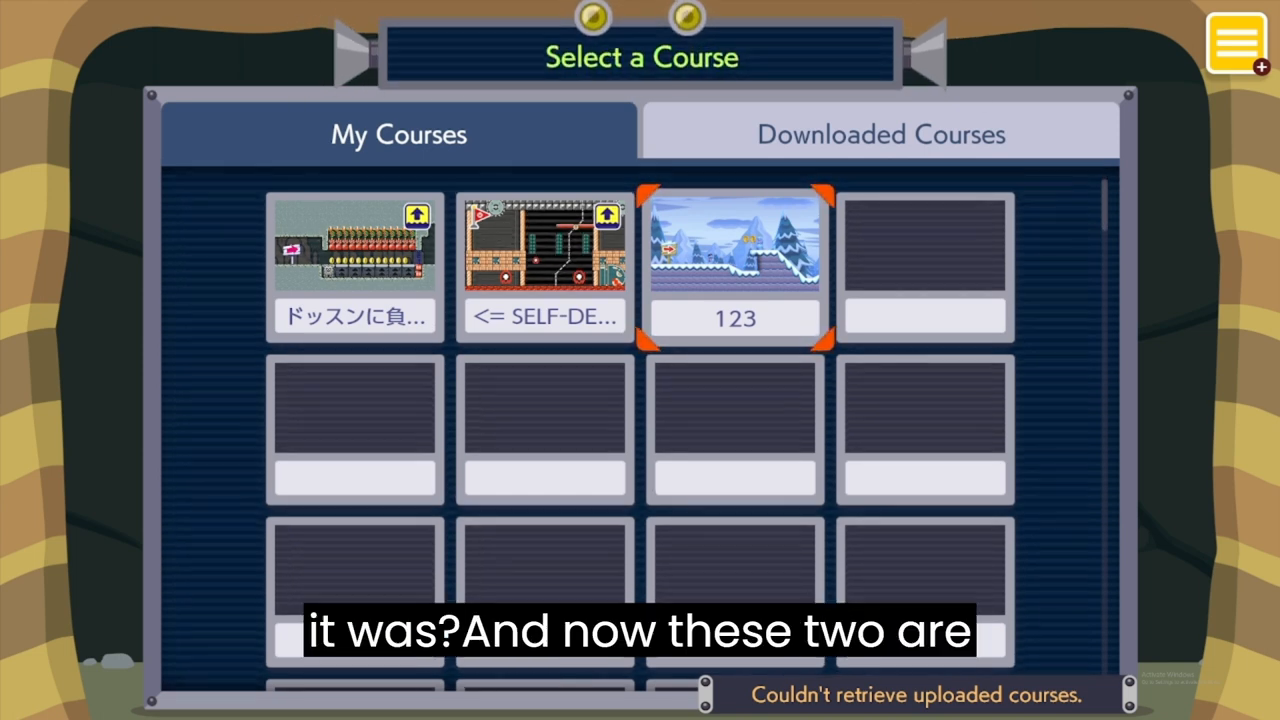
{"action": "left_click", "coordinate": [544, 244]}
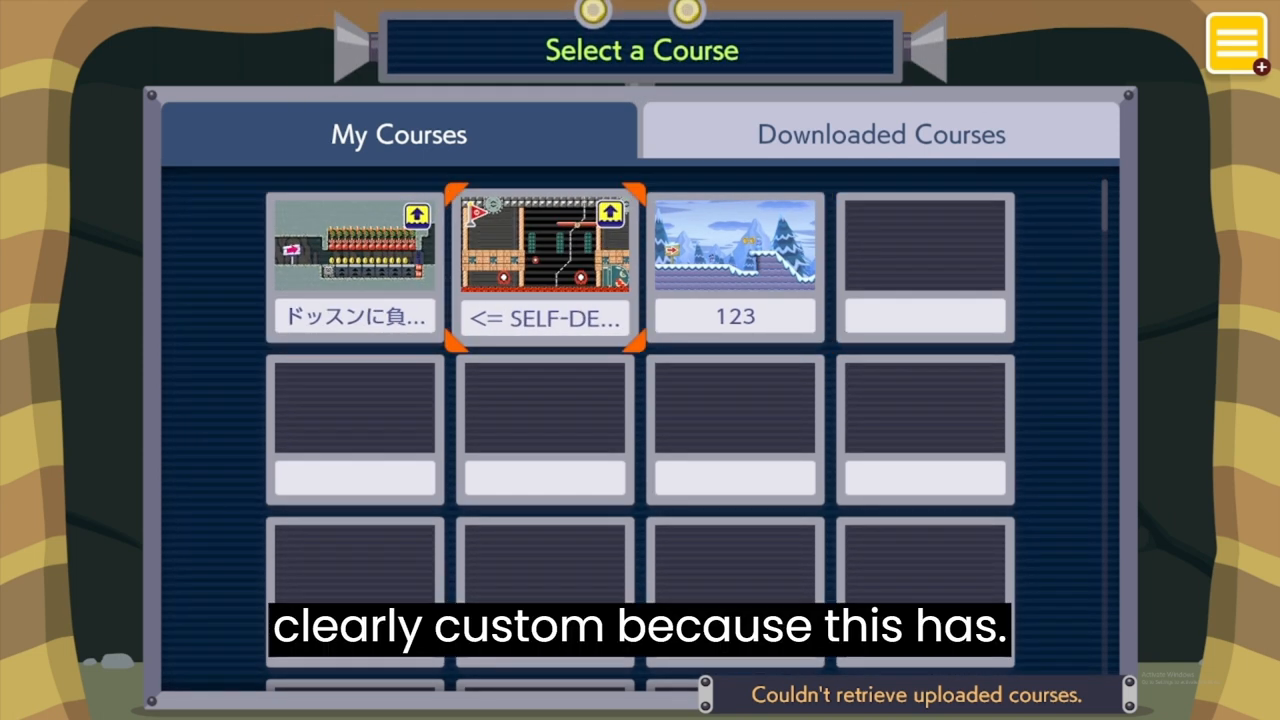
{"action": "left_click", "coordinate": [354, 264]}
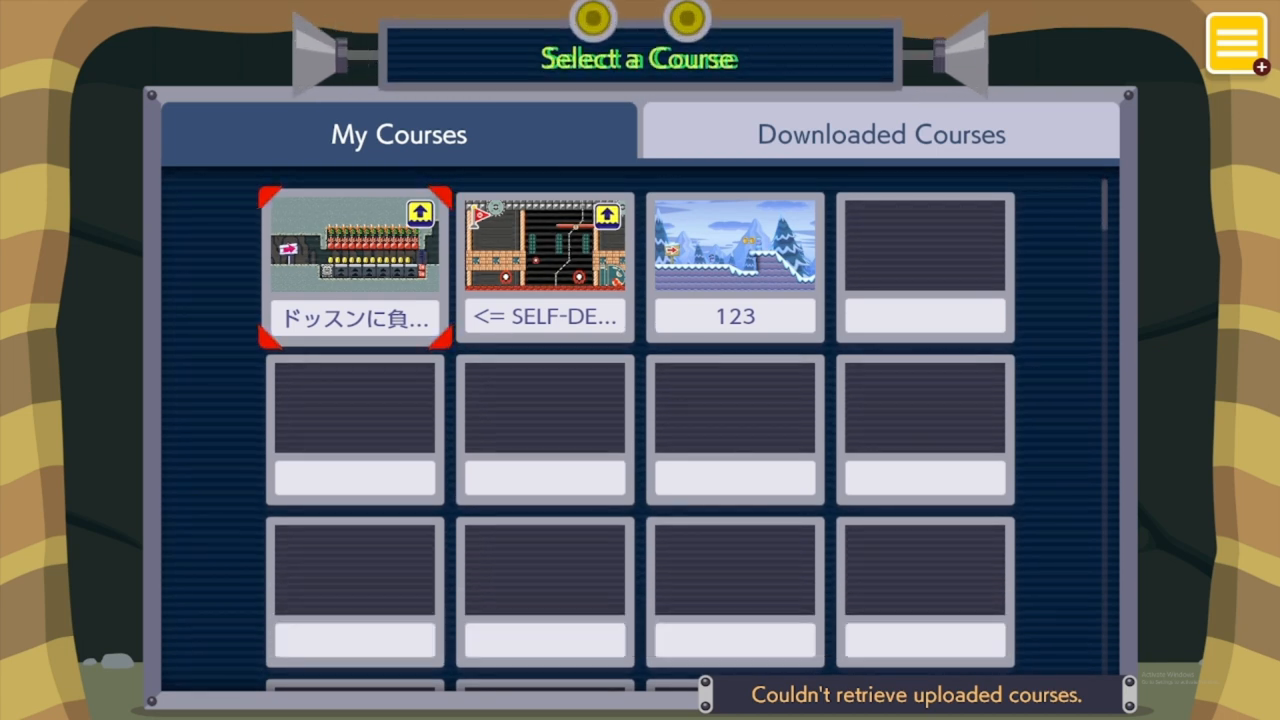
{"action": "left_click", "coordinate": [354, 268]}
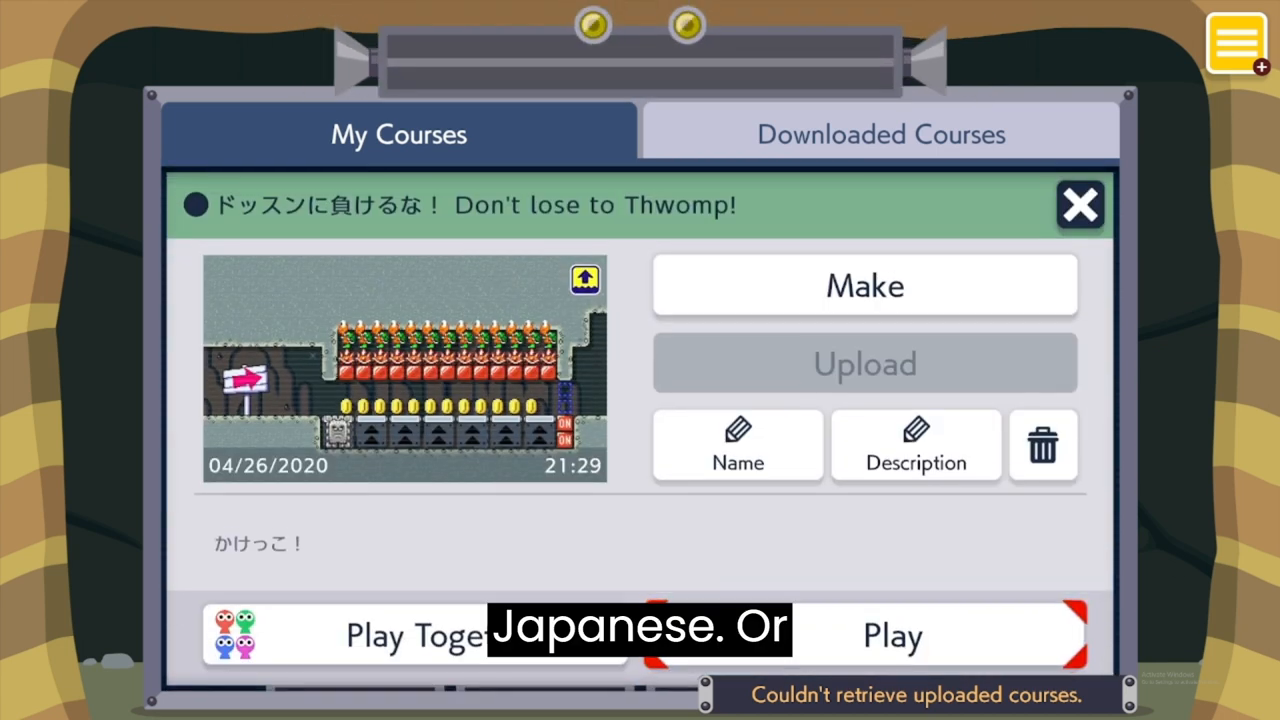